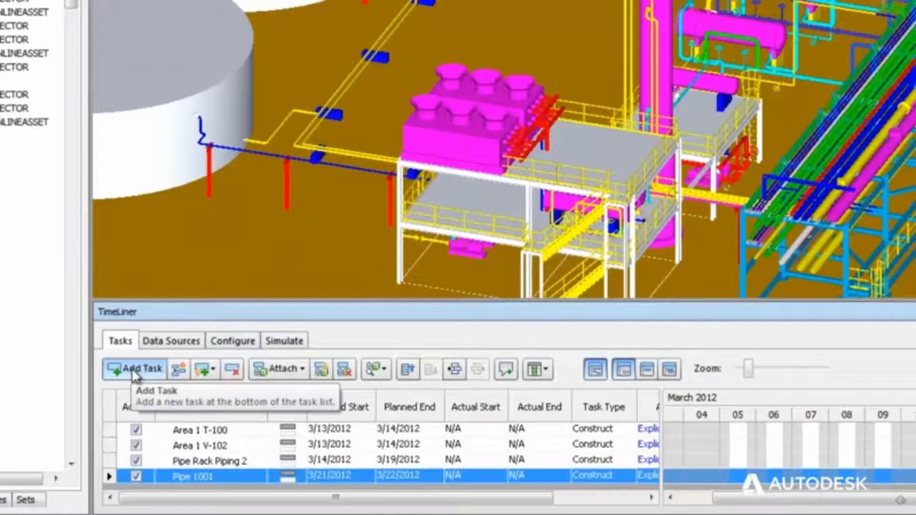
- Play the TimeLiner schedule as a 4D simulation from the Simulate view, building the site up from March 2012
click(134, 368)
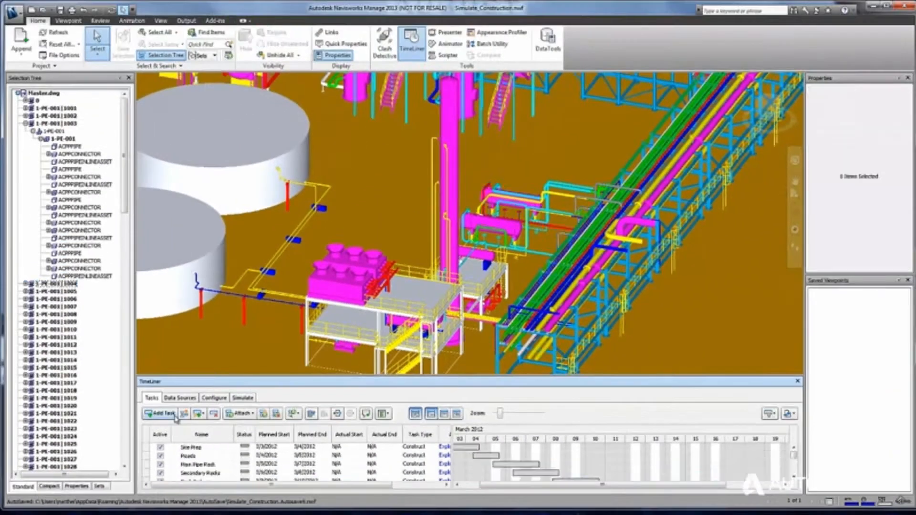
click(215, 413)
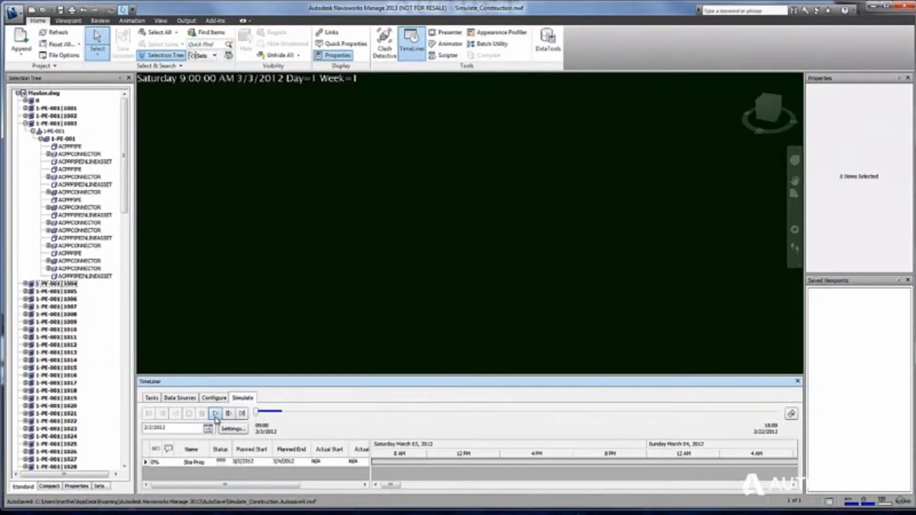
click(215, 413)
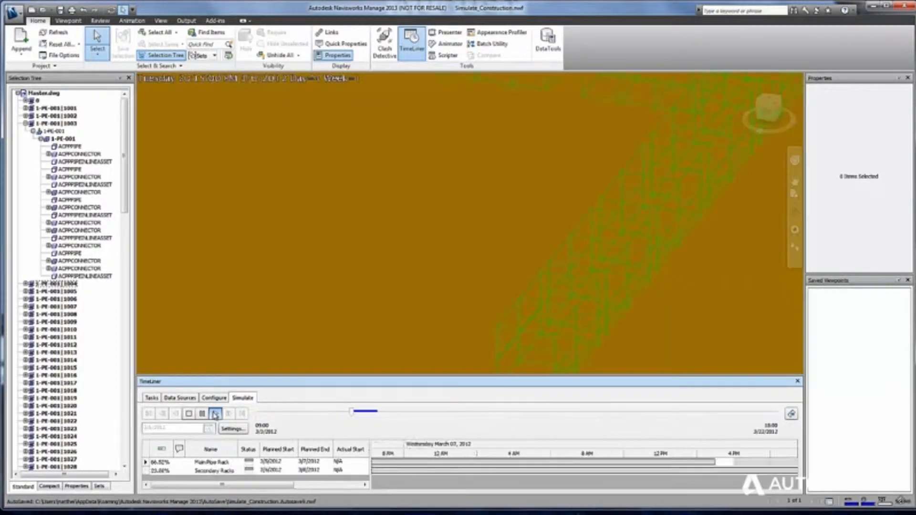